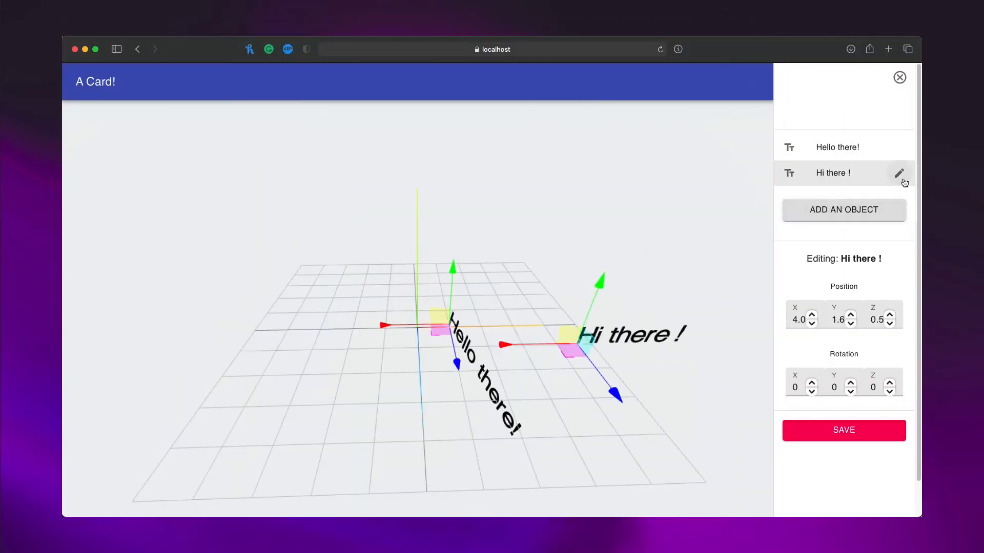
Rename the 'Hi there !' text object to 'Goodby'
{"action": "left_click", "coordinate": [899, 173]}
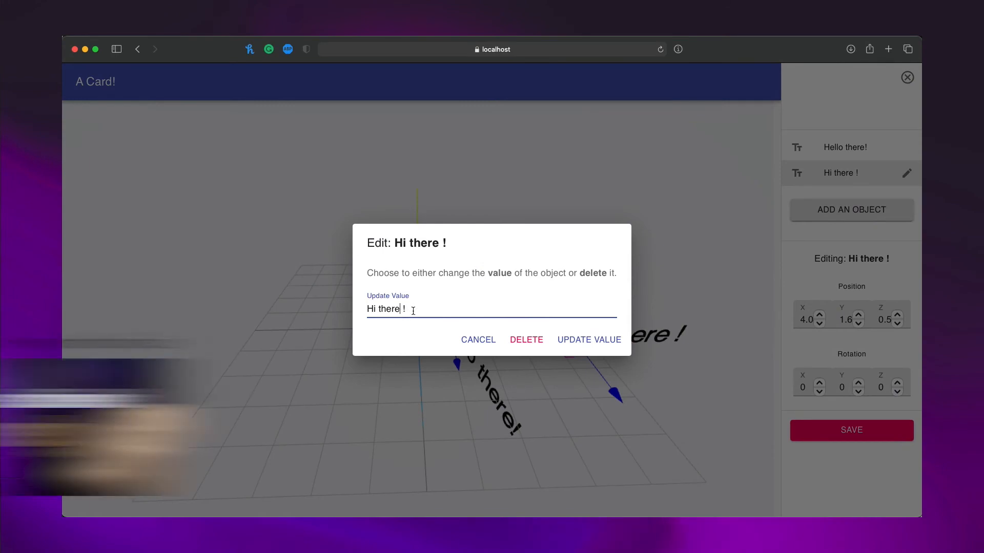
{"action": "type", "text": "Goodby"}
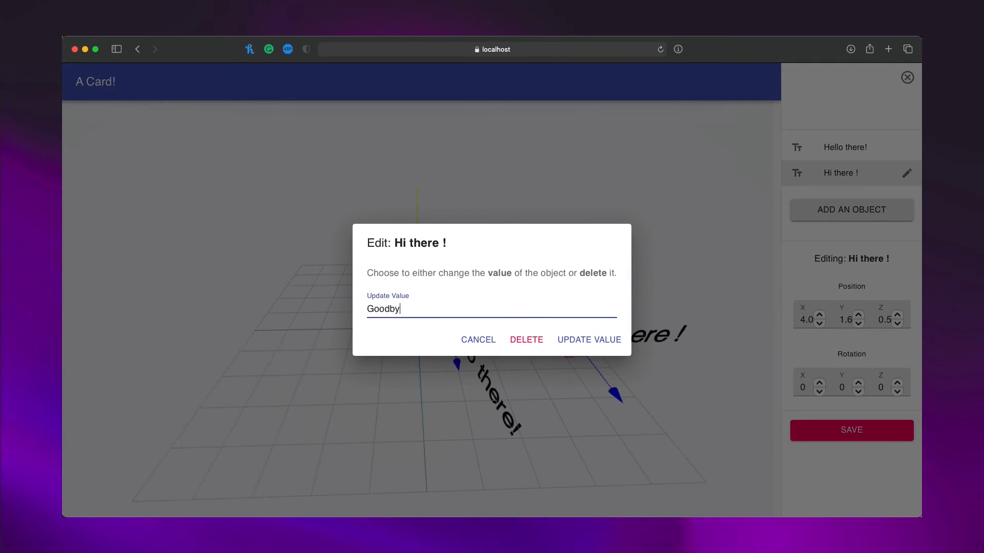
{"action": "left_click", "coordinate": [589, 339]}
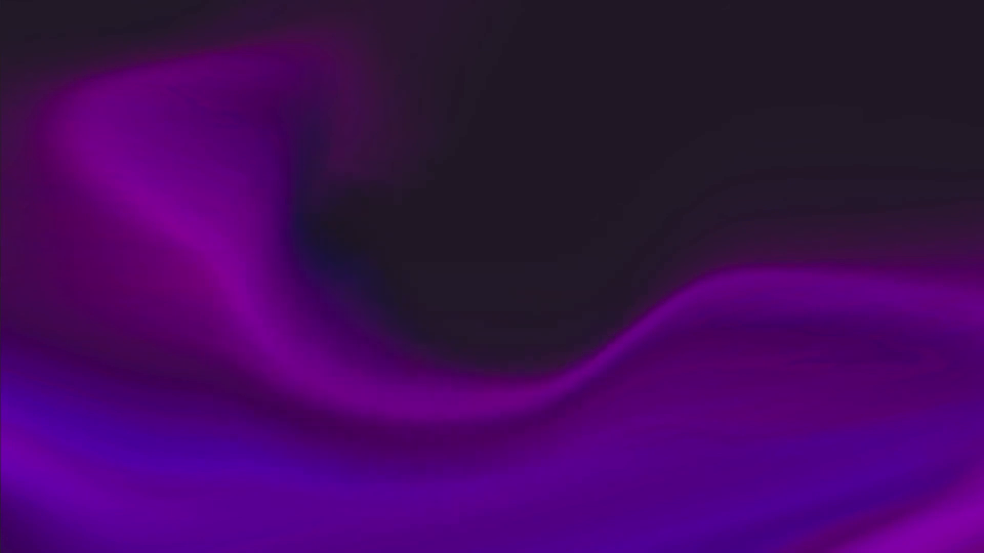
{"action": "type", "text": "Who did I make this project"}
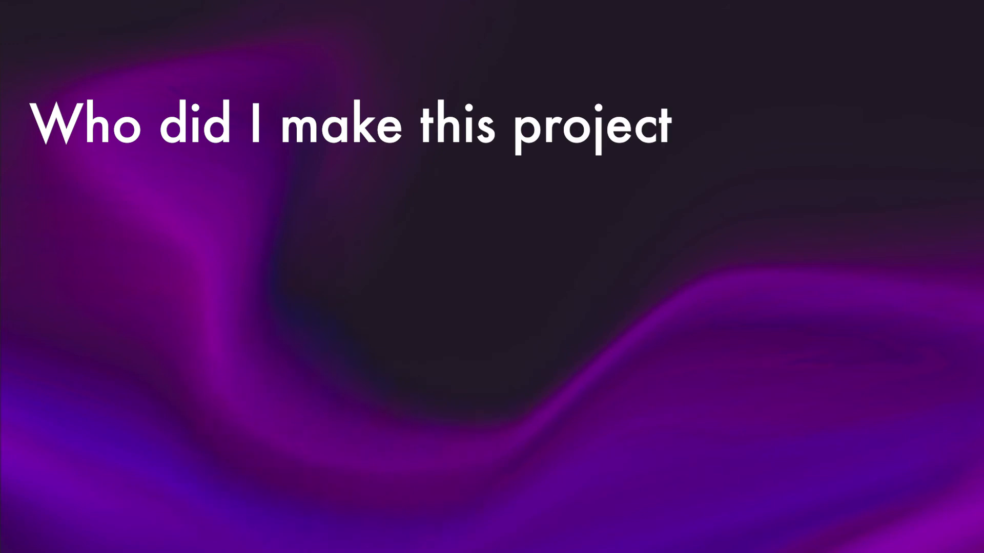
{"action": "type", "text": "for?"}
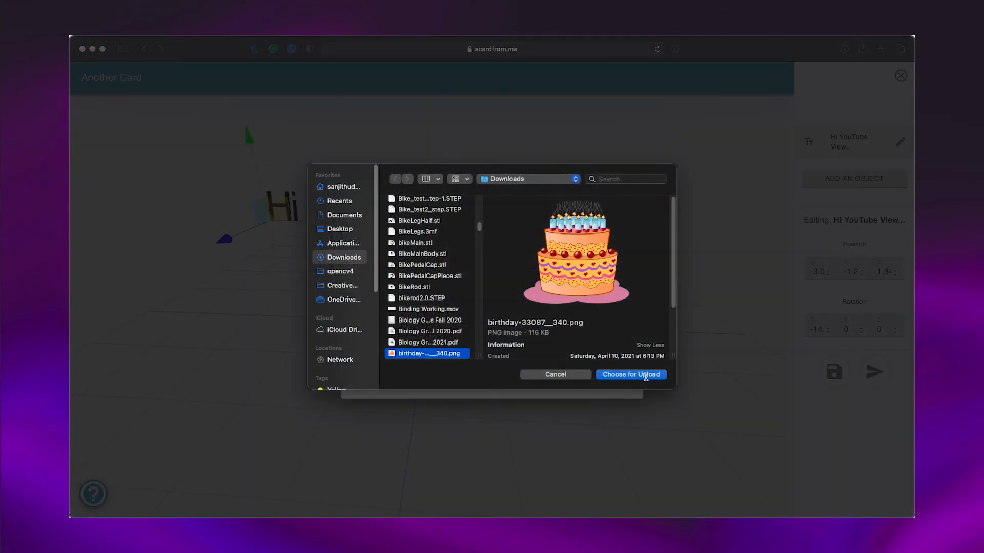
Upload birthday-33087__340.png and add it to the card as an image object
{"action": "left_click", "coordinate": [631, 374]}
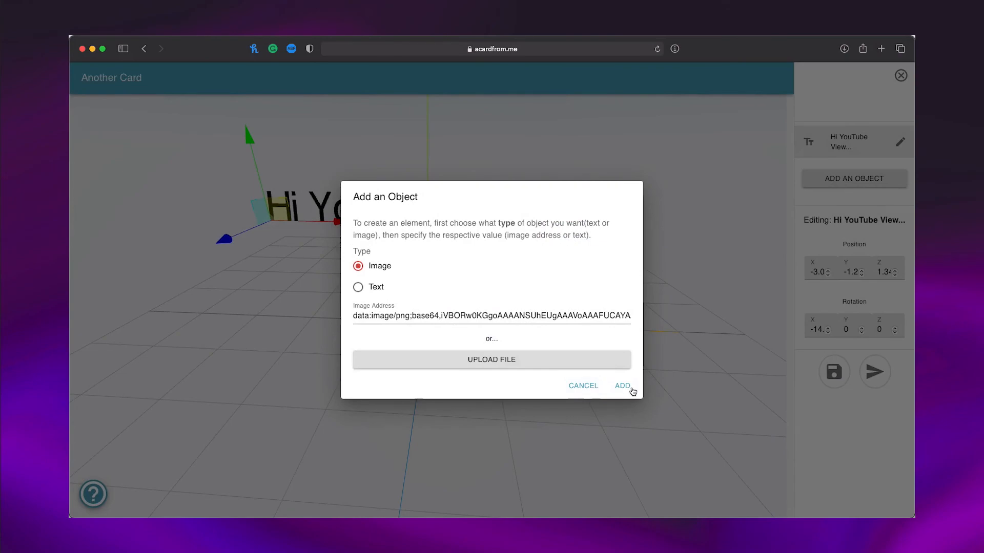
{"action": "left_click", "coordinate": [622, 385]}
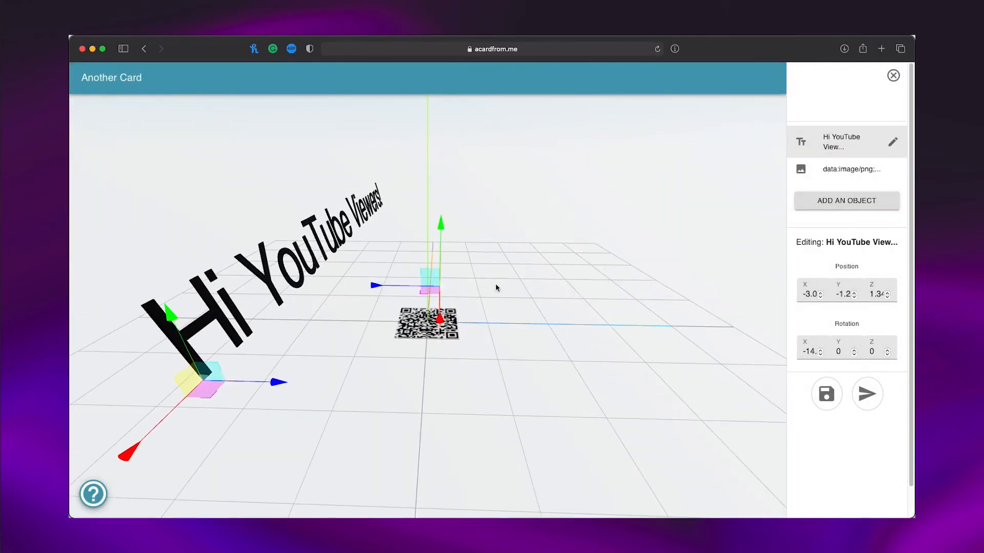
{"action": "left_click", "coordinate": [826, 394]}
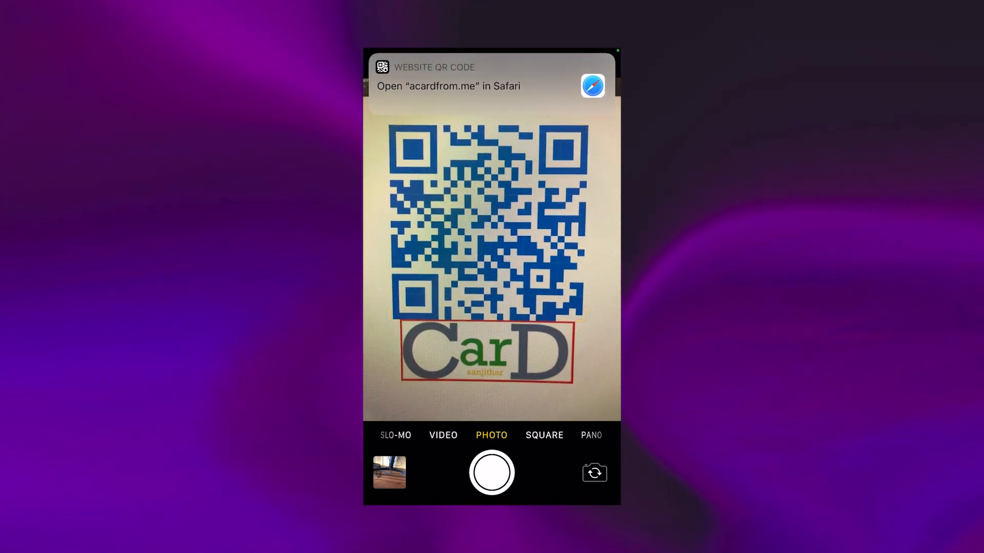
Open the scanned card site in Safari and allow camera and motion access
{"action": "left_click", "coordinate": [489, 76]}
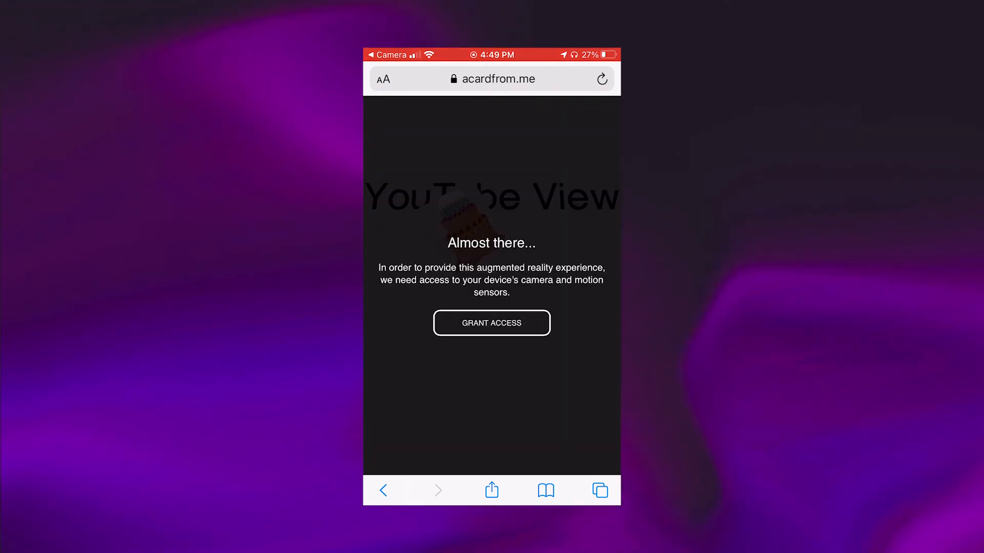
{"action": "left_click", "coordinate": [491, 323]}
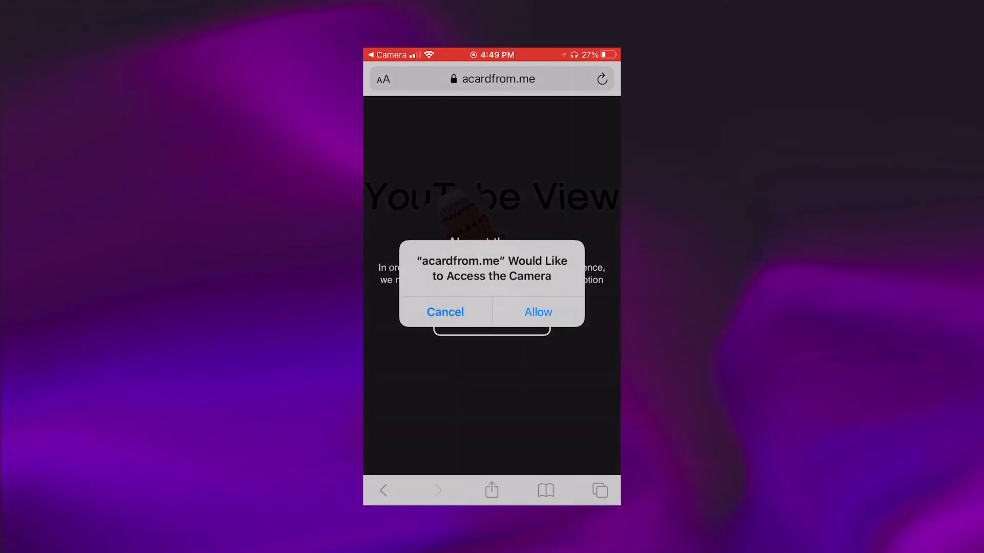
{"action": "left_click", "coordinate": [538, 312]}
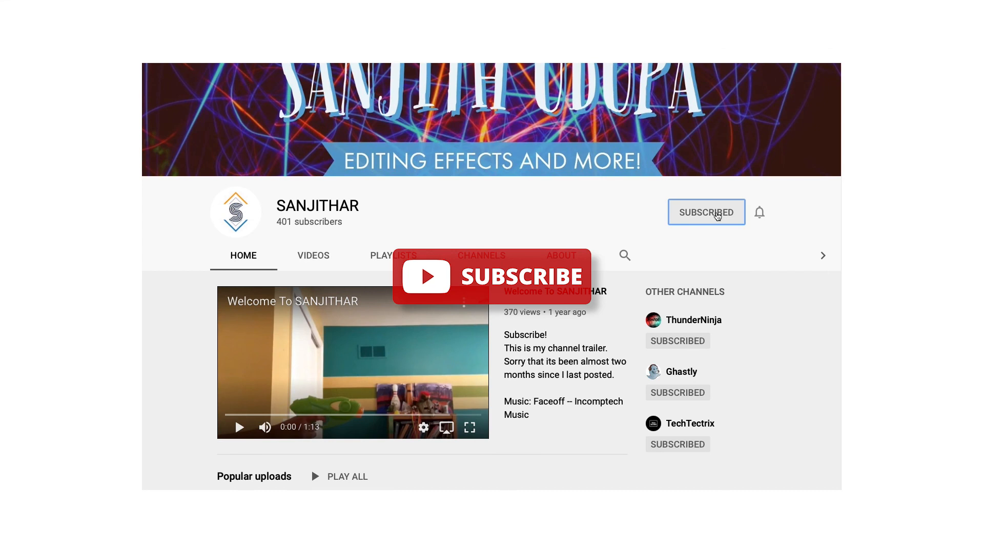
Open the notification options menu for the subscribed SANJITHAR channel
{"action": "left_click", "coordinate": [759, 213]}
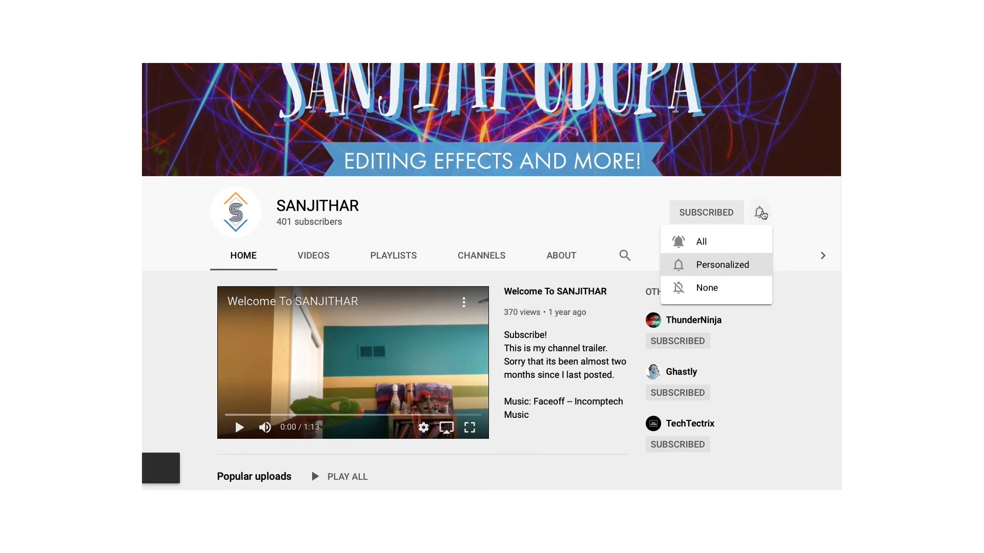